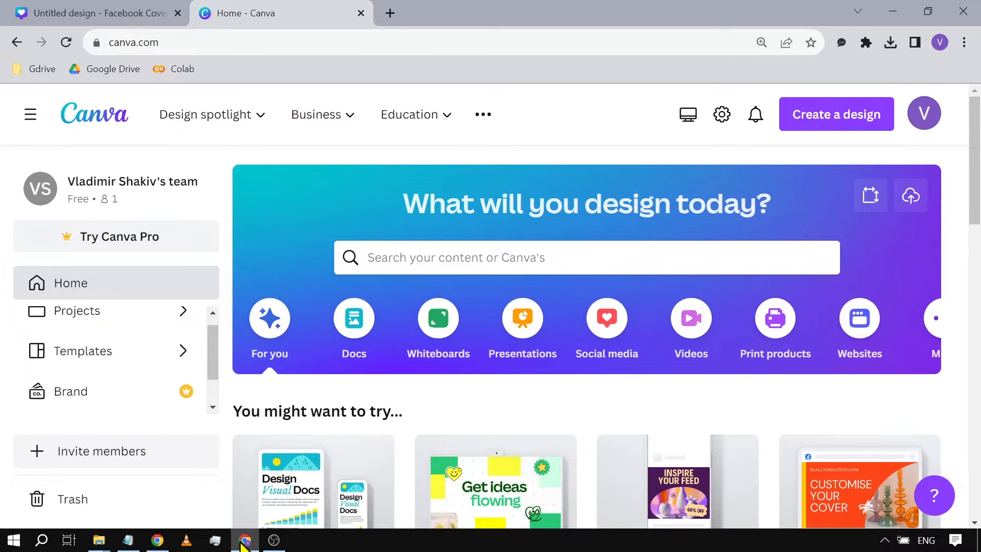
- On the Untitled cover design tab, select the blank page and set its background to red
{"action": "left_click", "coordinate": [94, 13]}
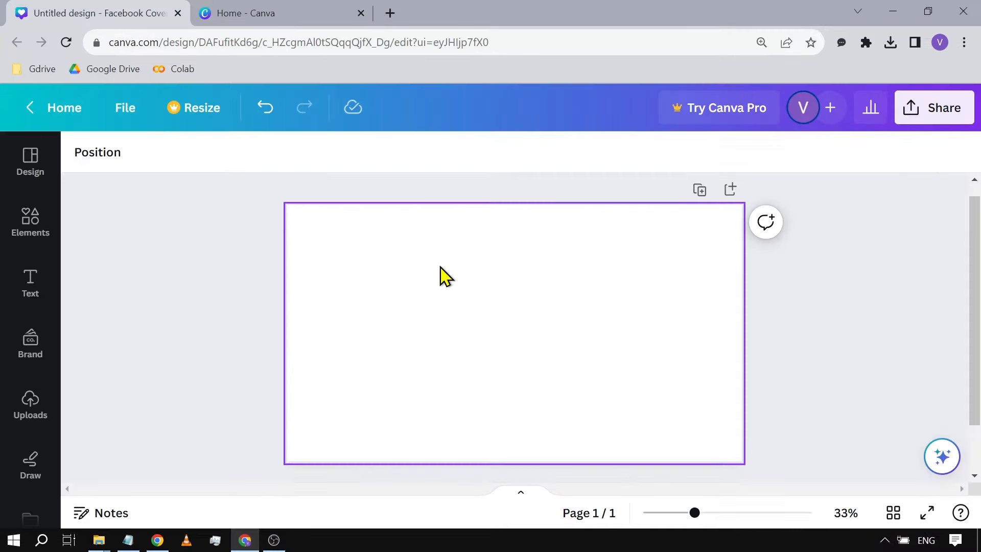
{"action": "left_click", "coordinate": [210, 256]}
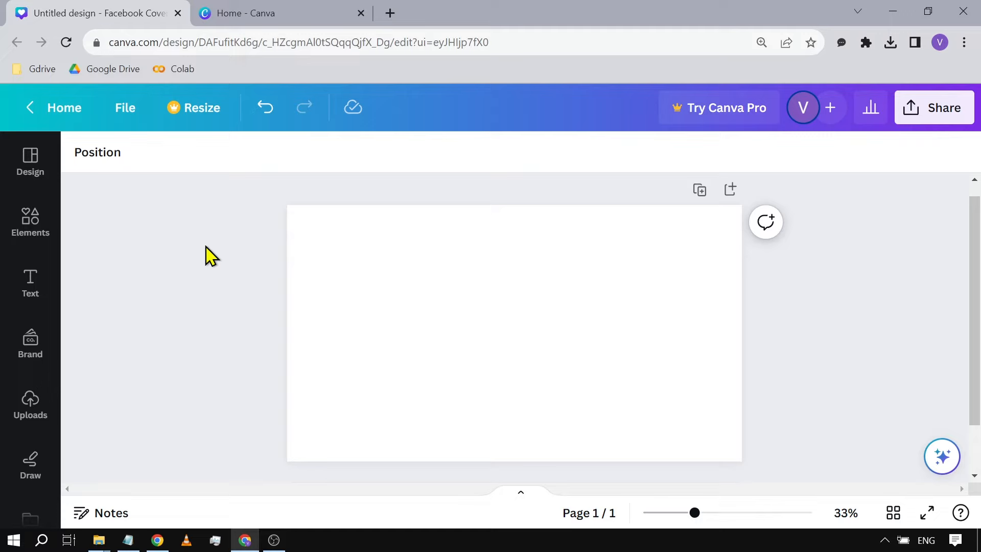
{"action": "left_click", "coordinate": [582, 315]}
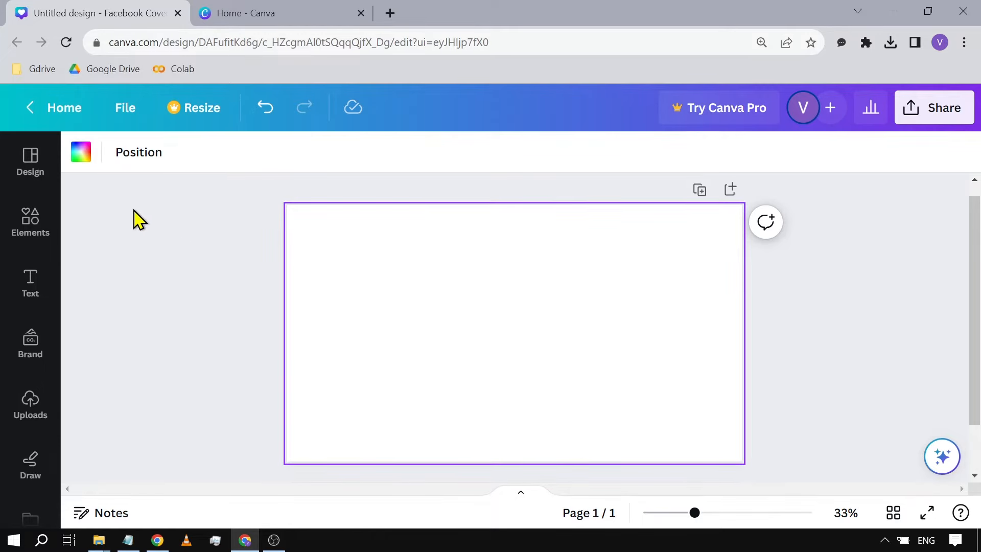
{"action": "left_click", "coordinate": [80, 152]}
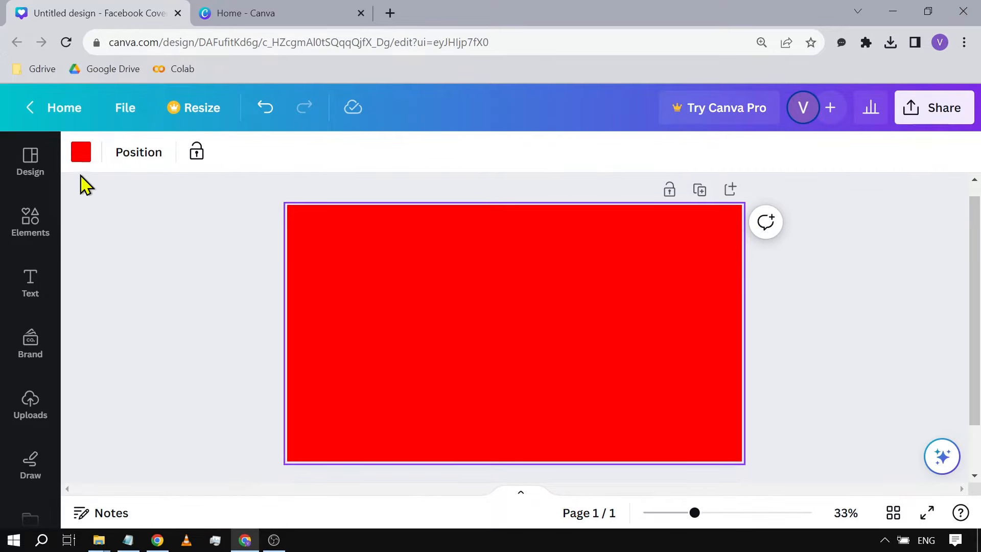
- Make the background a gradient with second stop #000000 and third stop #82890C
{"action": "left_click", "coordinate": [81, 152]}
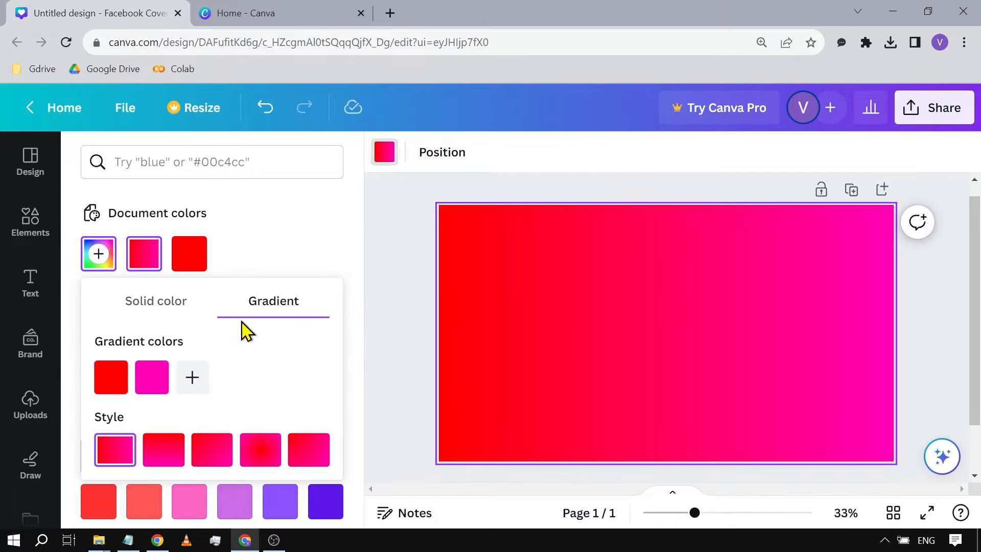
{"action": "left_click", "coordinate": [151, 376]}
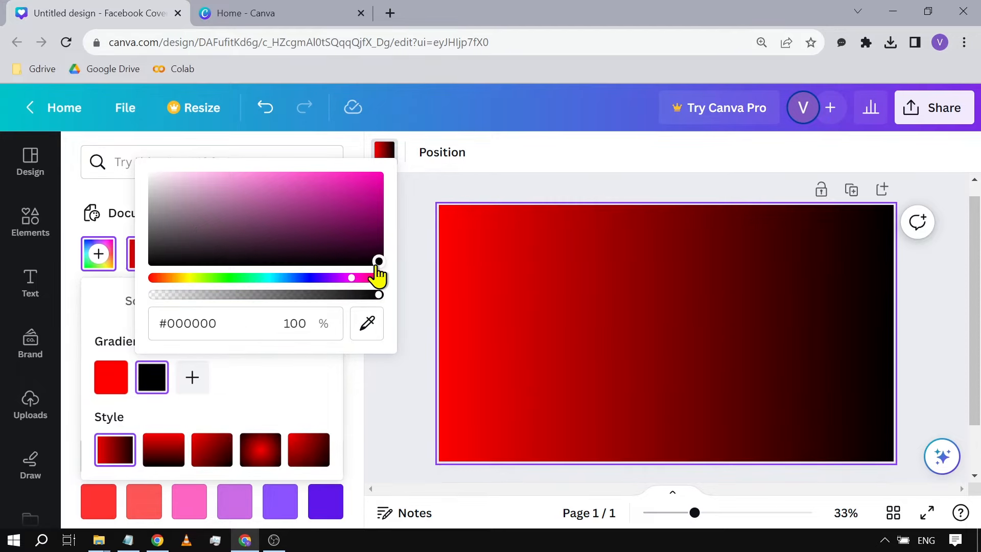
{"action": "left_click", "coordinate": [716, 356]}
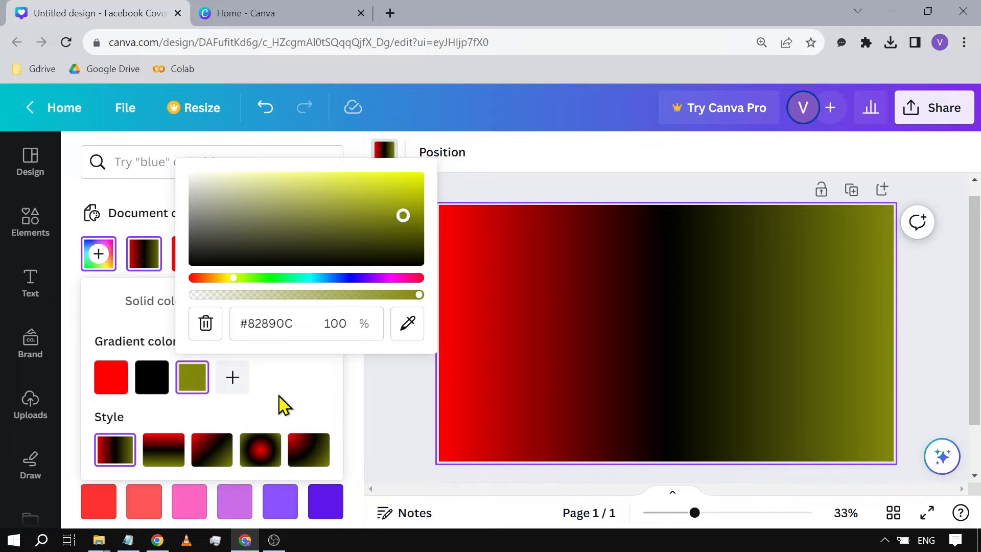
{"action": "left_click", "coordinate": [582, 331]}
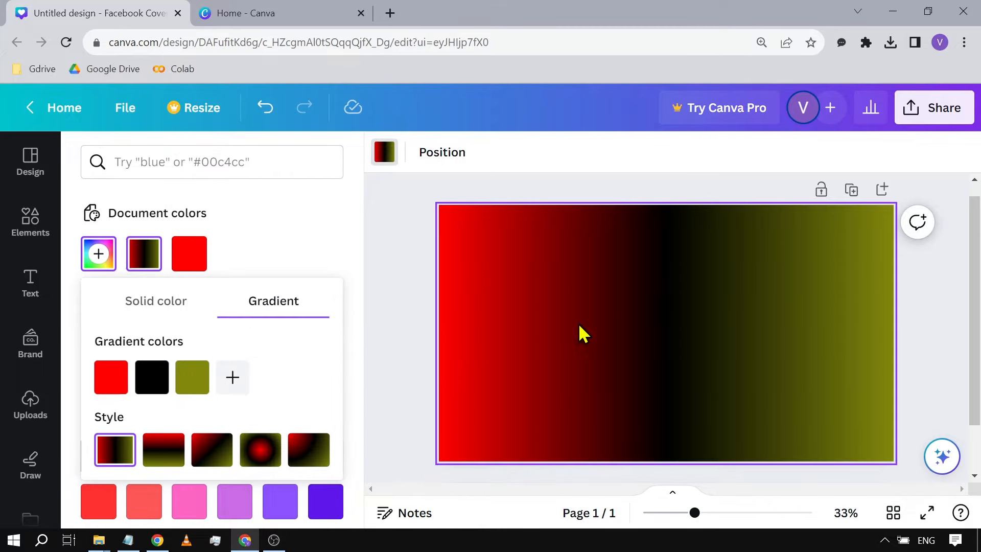
{"action": "mouse_move", "coordinate": [278, 364]}
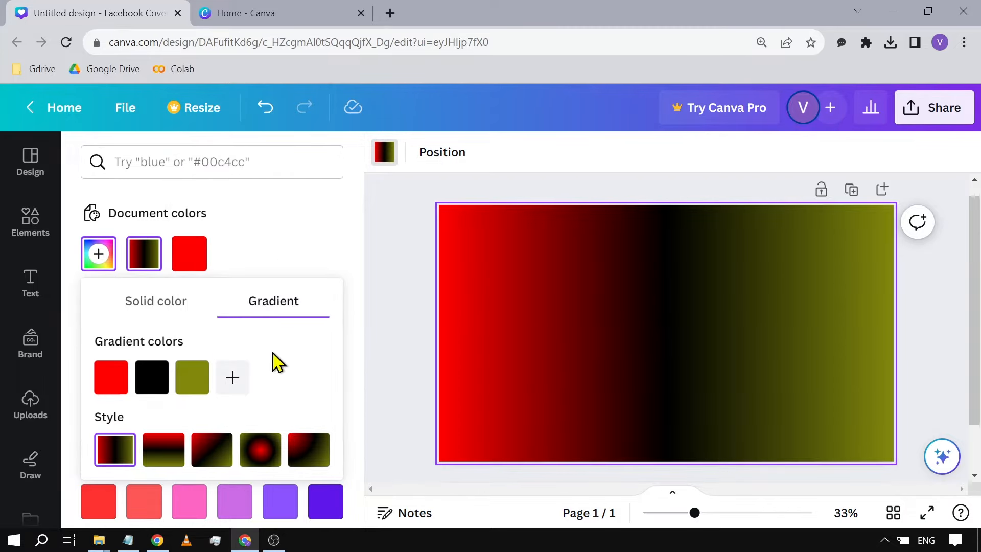
{"action": "mouse_move", "coordinate": [197, 440]}
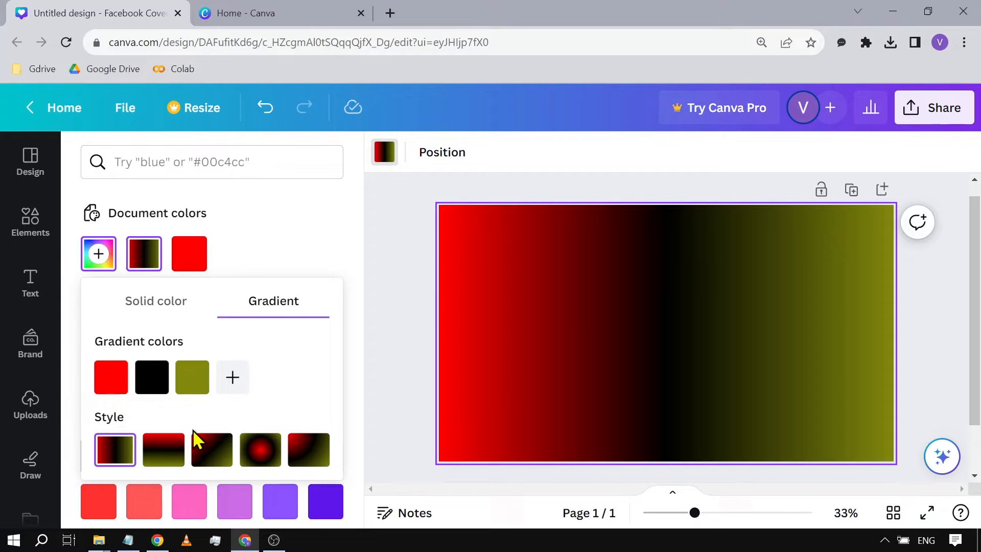
- Preview diagonal and radial gradient styles, then return to the left-to-right gradient
{"action": "left_click", "coordinate": [212, 449]}
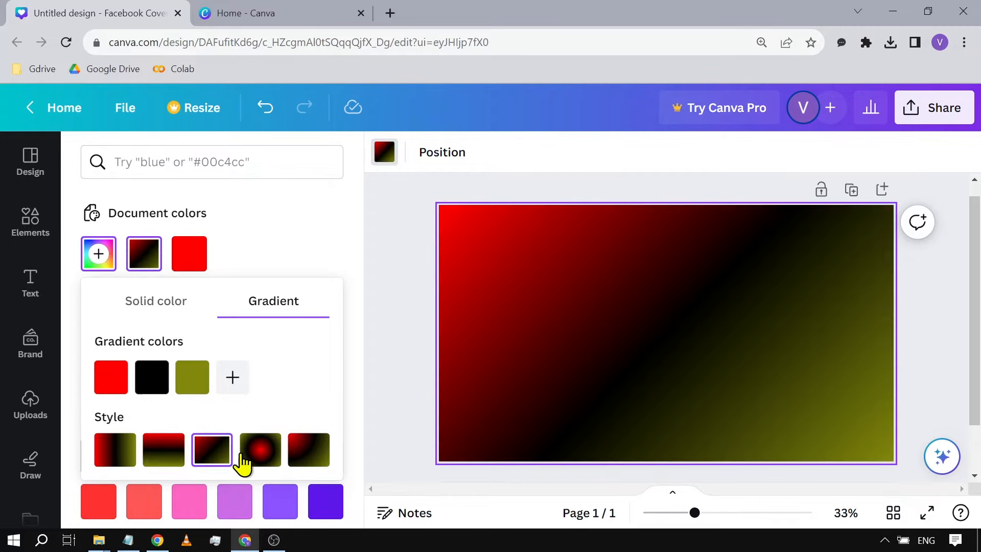
{"action": "left_click", "coordinate": [259, 449]}
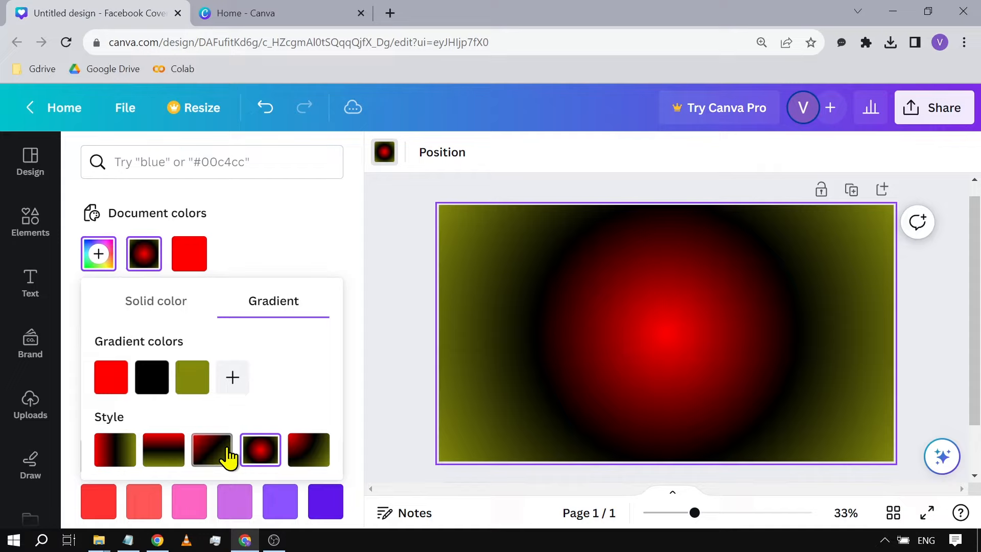
{"action": "left_click", "coordinate": [114, 449]}
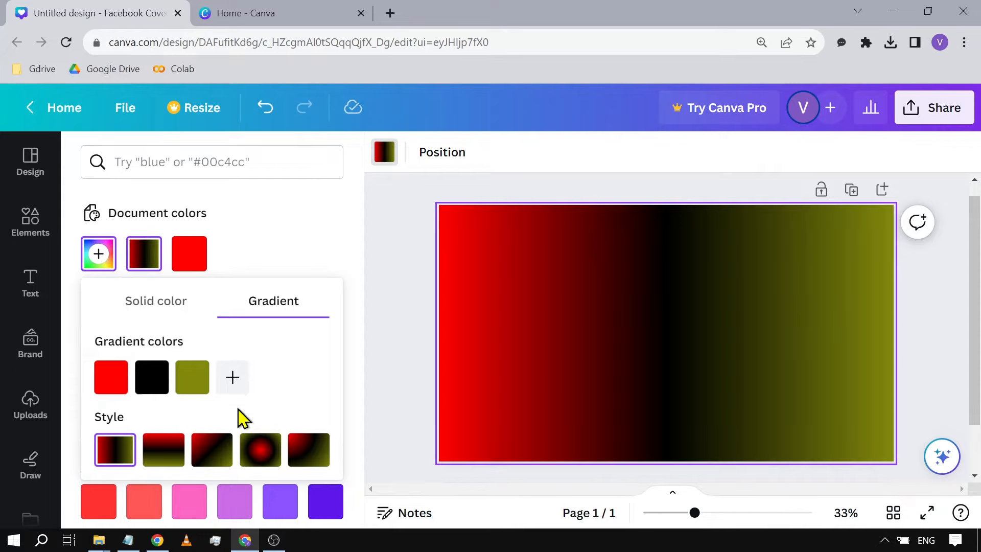
{"action": "mouse_move", "coordinate": [193, 377]}
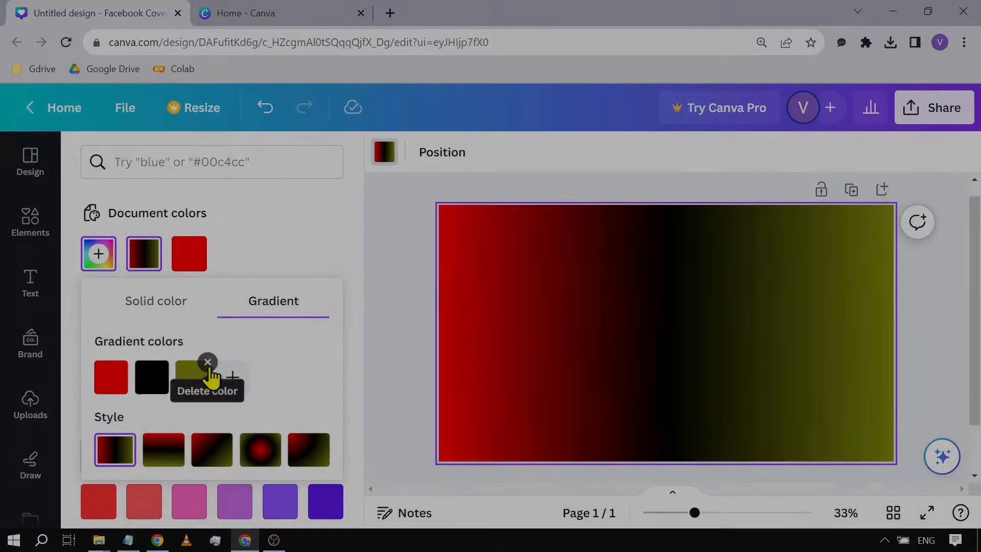
- Remove the olive stop, leave the background plain white, and go to Canva home
{"action": "left_click", "coordinate": [207, 362]}
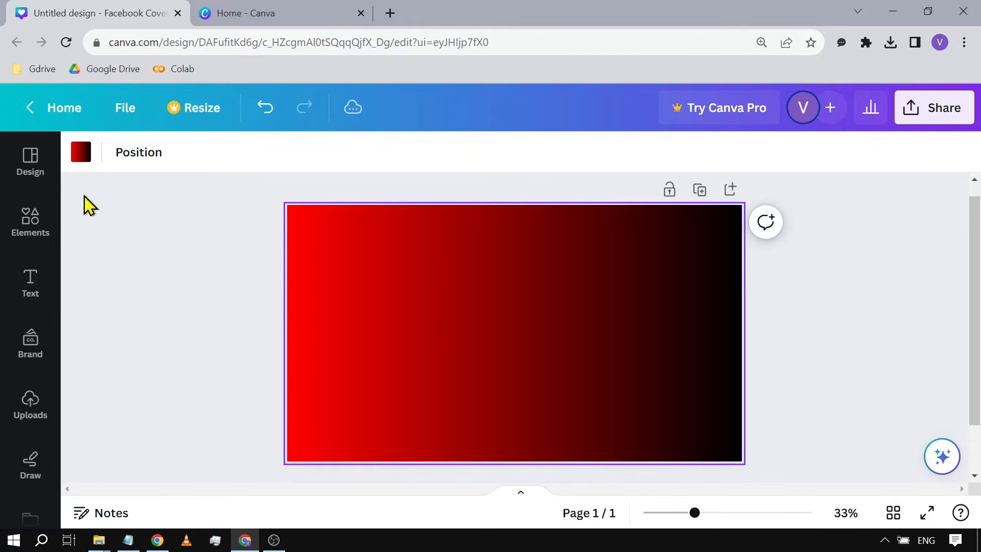
{"action": "left_click", "coordinate": [80, 152]}
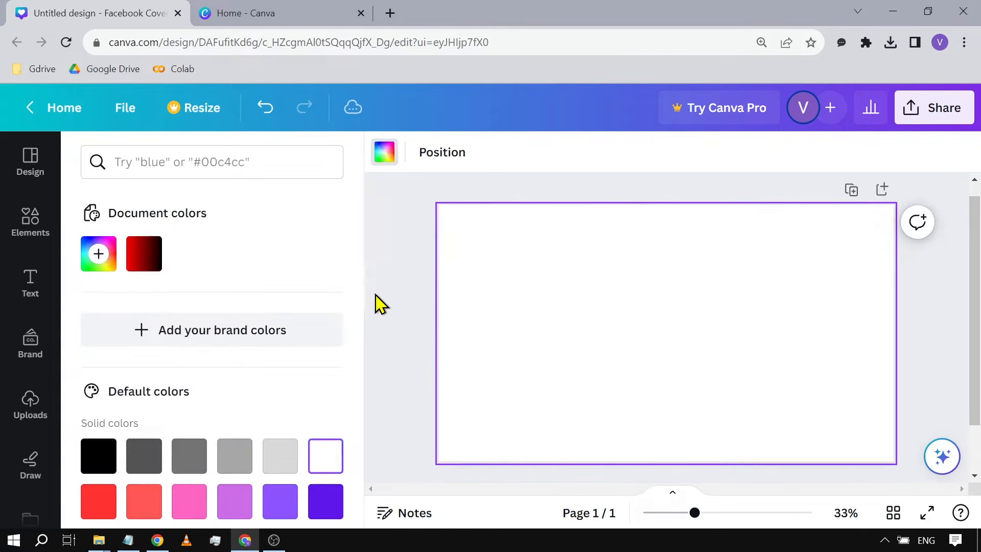
{"action": "left_click", "coordinate": [278, 12]}
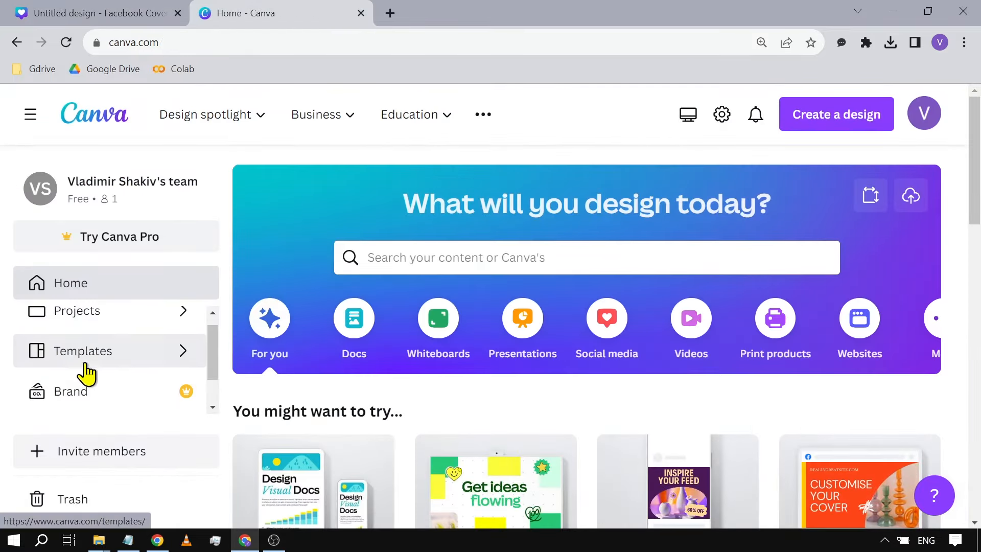
- Search Canva's stock photo library for beach background photos
{"action": "left_click", "coordinate": [83, 350]}
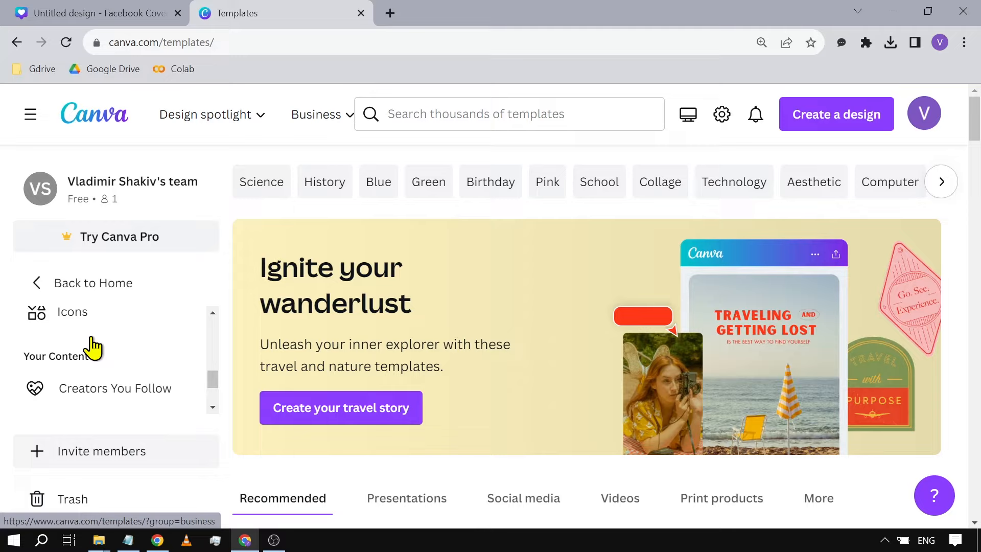
{"action": "scroll", "scroll_direction": "up", "scroll_amount": 3}
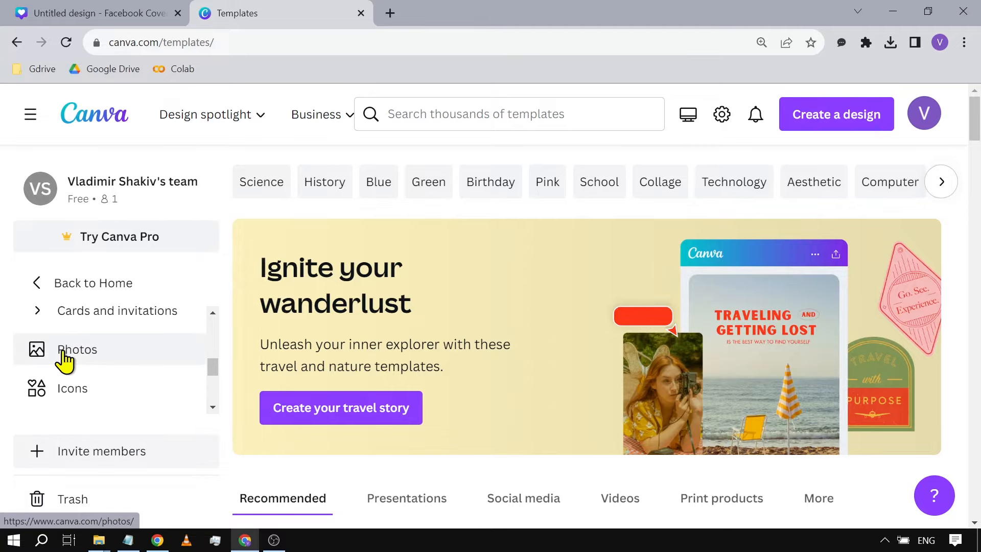
{"action": "left_click", "coordinate": [77, 349]}
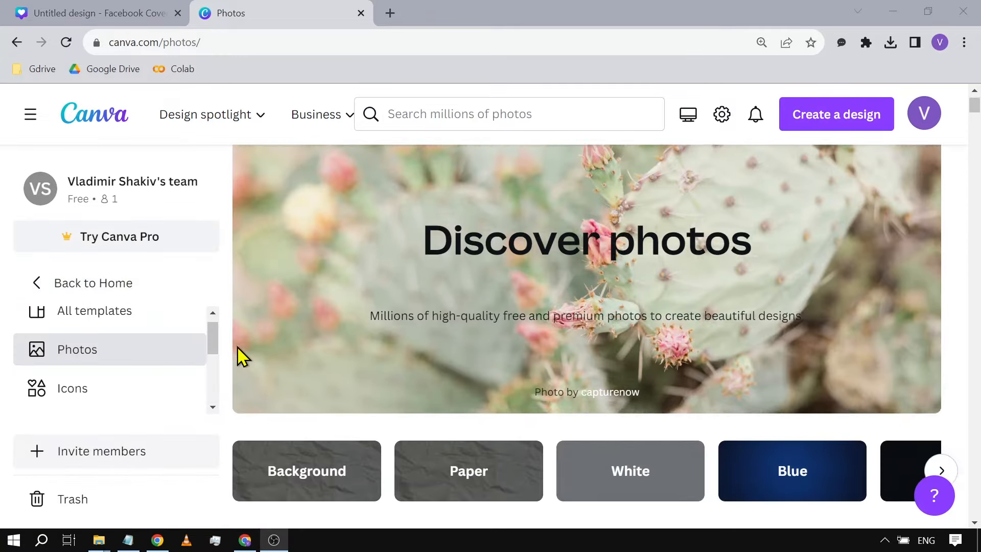
{"action": "left_click", "coordinate": [509, 114]}
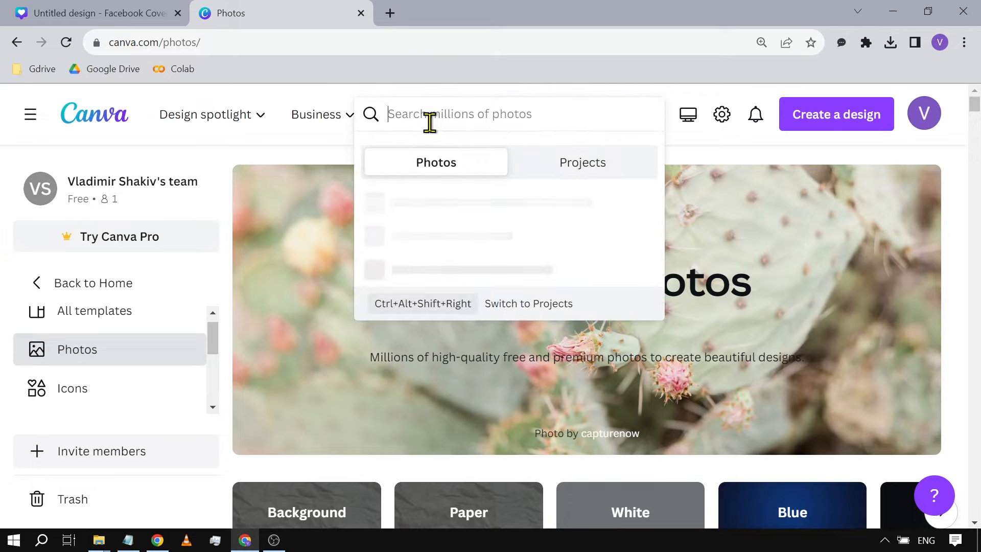
{"action": "type", "text": "beach"}
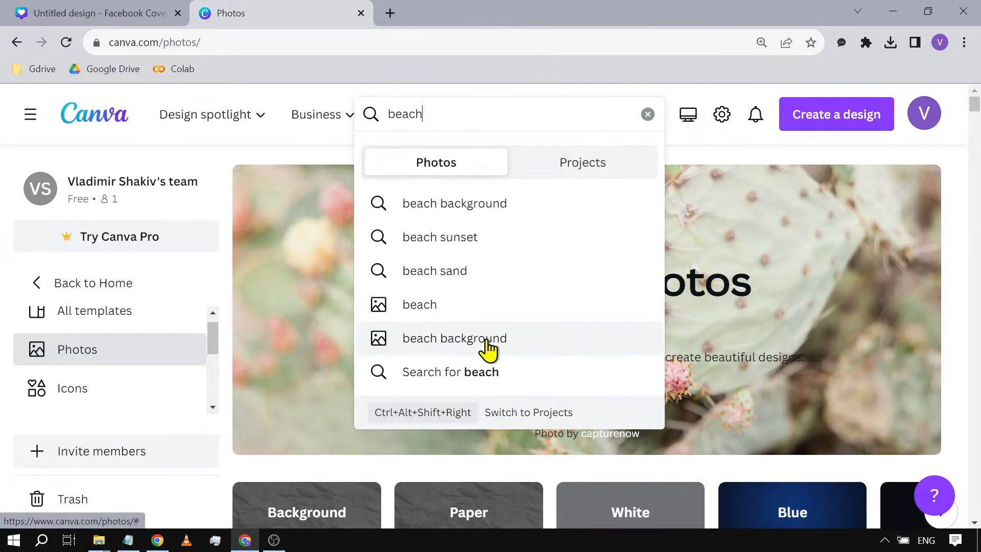
{"action": "left_click", "coordinate": [454, 338]}
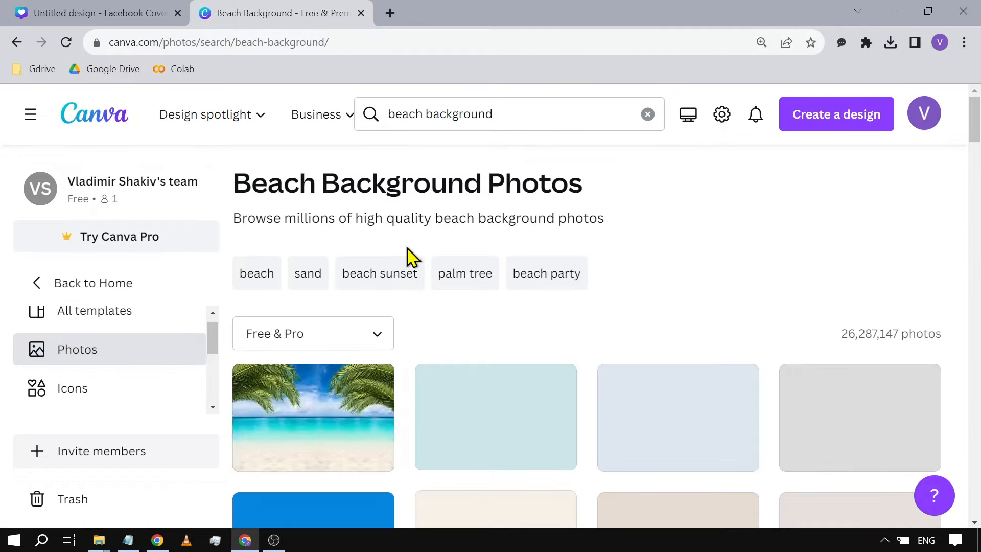
- Filter the beach photo results to Free only and scroll through them
{"action": "scroll", "scroll_direction": "down", "scroll_amount": 3}
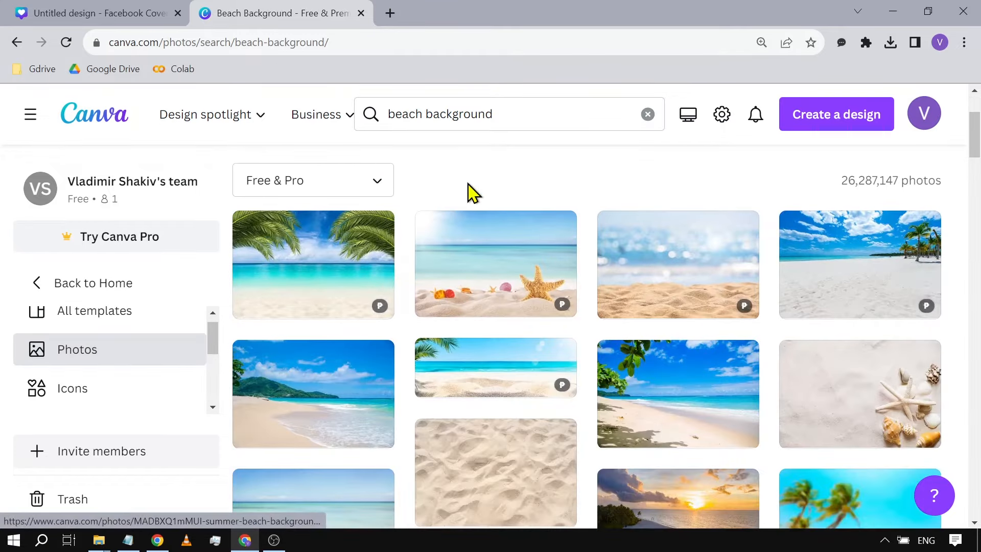
{"action": "left_click", "coordinate": [312, 180]}
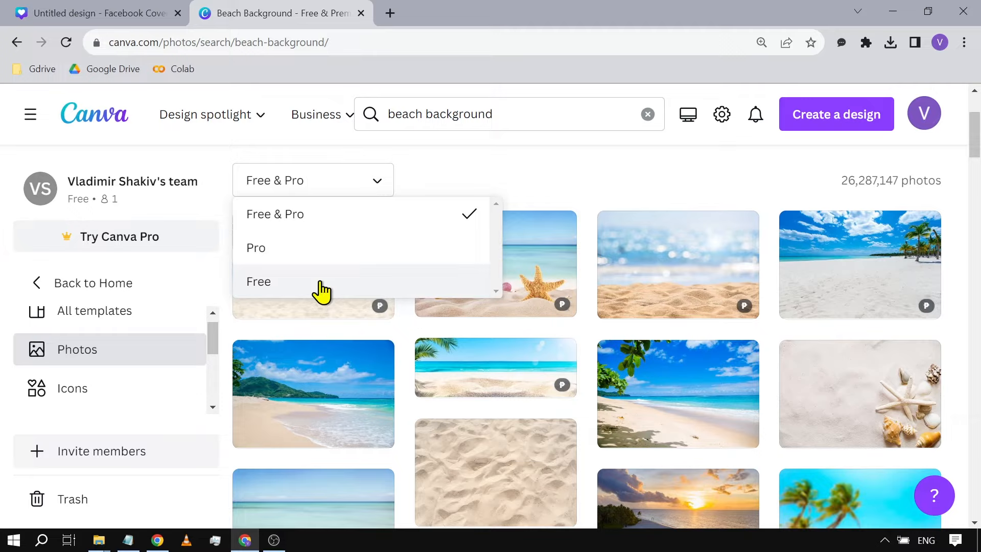
{"action": "left_click", "coordinate": [258, 281]}
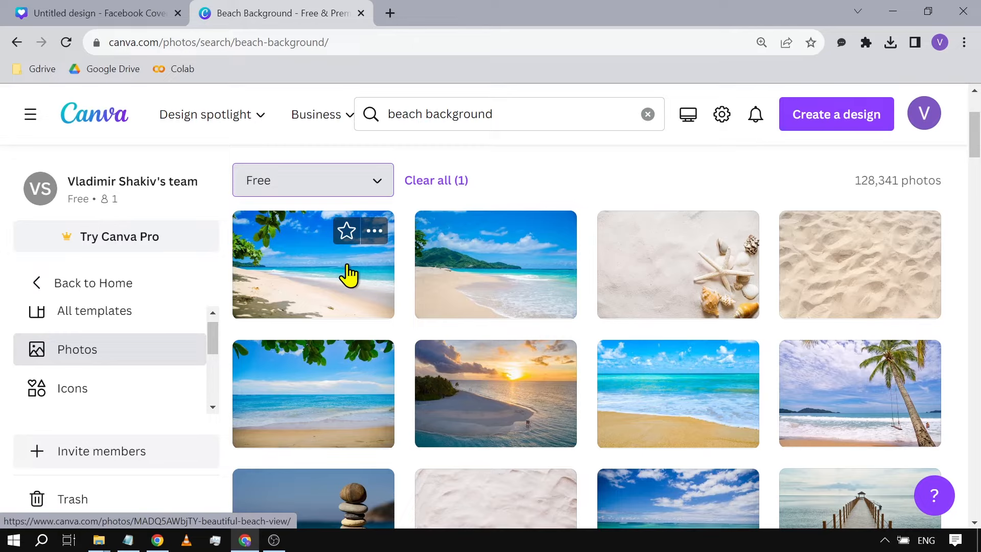
{"action": "scroll", "scroll_direction": "down", "scroll_amount": 3}
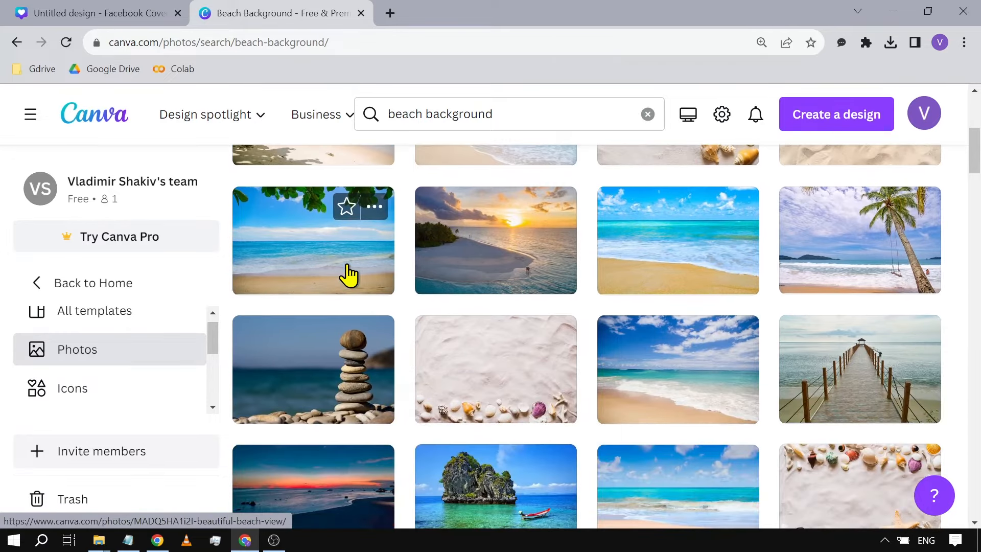
{"action": "scroll", "scroll_direction": "down", "scroll_amount": 3}
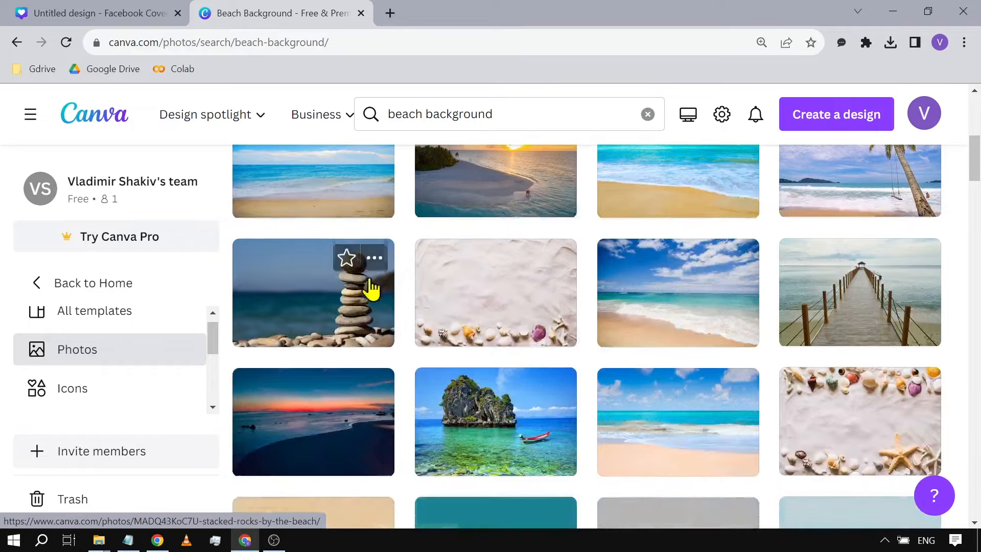
- Open the Stacked Rocks photo and create a Desktop Wallpaper design from it
{"action": "left_click", "coordinate": [313, 293]}
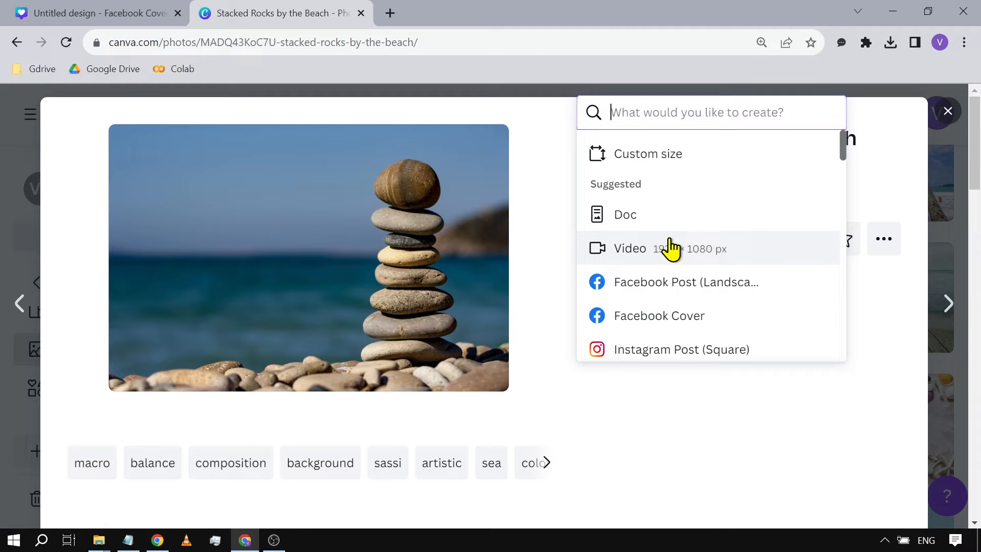
{"action": "scroll", "scroll_direction": "down", "scroll_amount": 3}
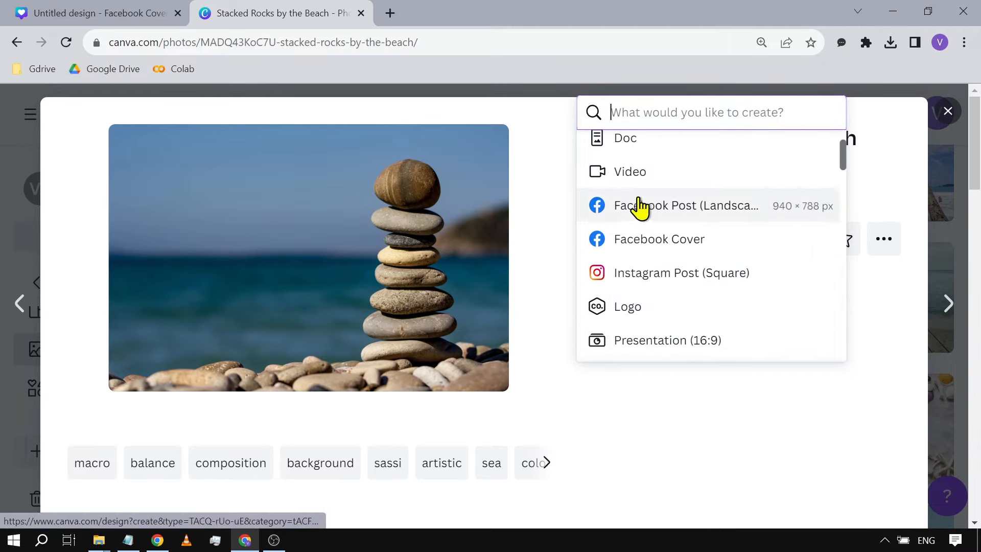
{"action": "mouse_move", "coordinate": [681, 273]}
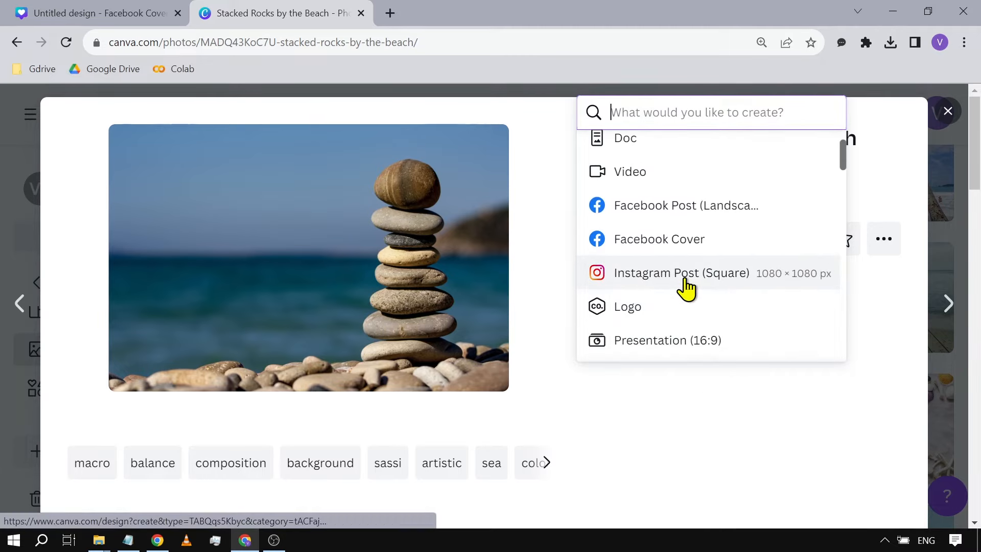
{"action": "scroll", "scroll_direction": "down", "scroll_amount": 3}
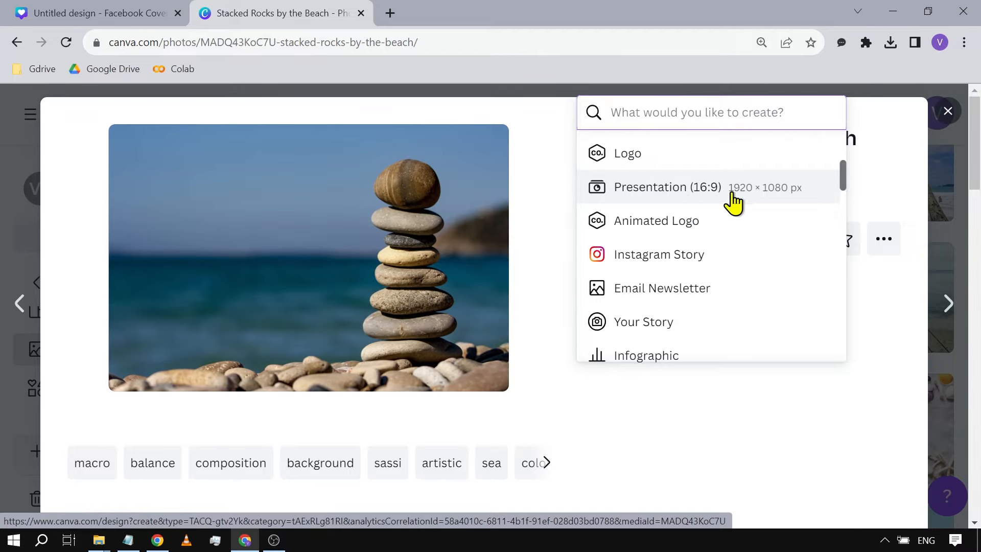
{"action": "mouse_move", "coordinate": [788, 198]}
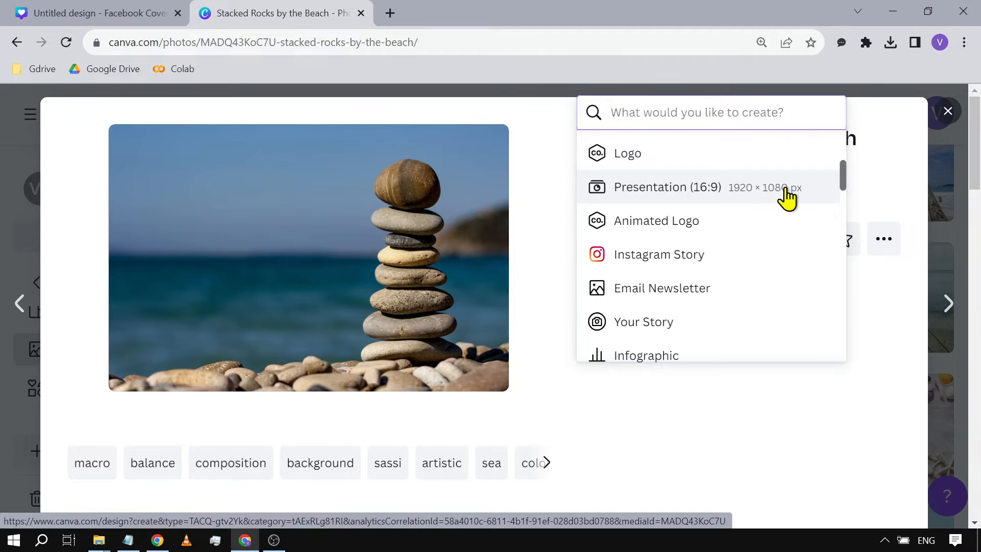
{"action": "mouse_move", "coordinate": [658, 254]}
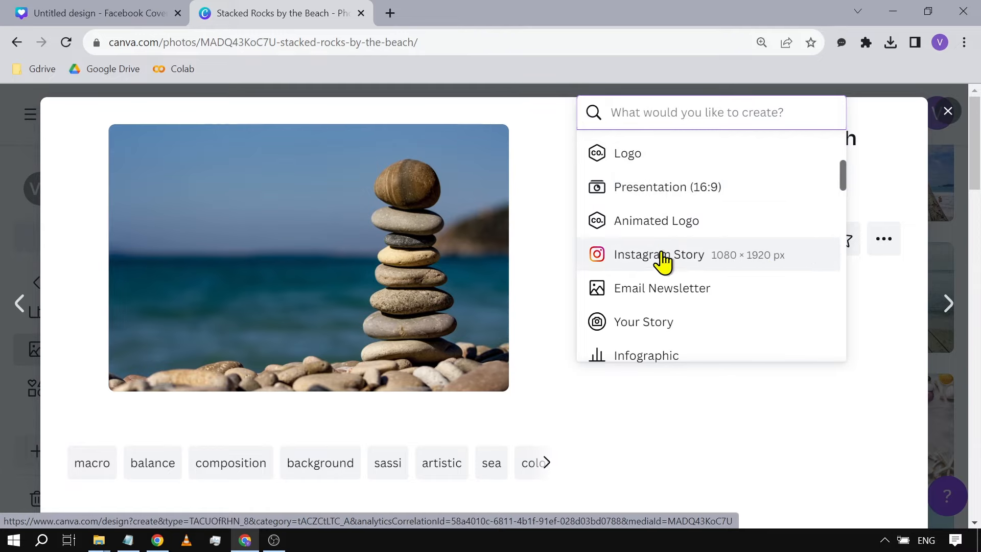
{"action": "scroll", "scroll_direction": "down", "scroll_amount": 3}
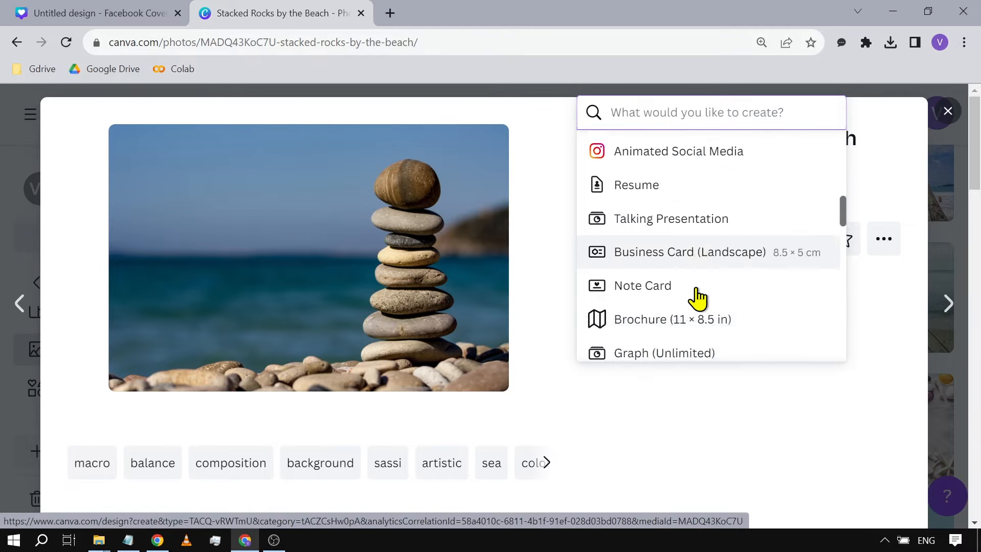
{"action": "scroll", "scroll_direction": "down", "scroll_amount": 3}
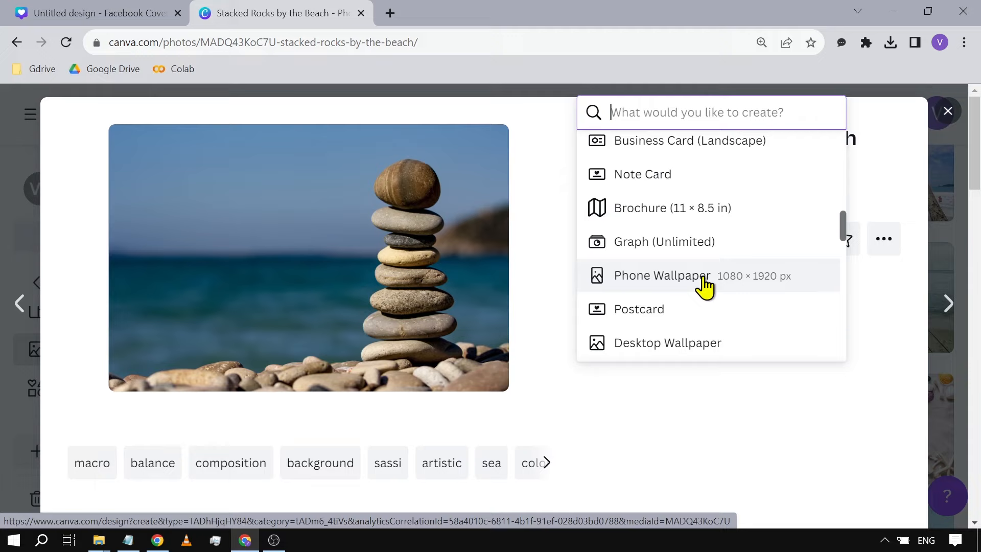
{"action": "mouse_move", "coordinate": [673, 278]}
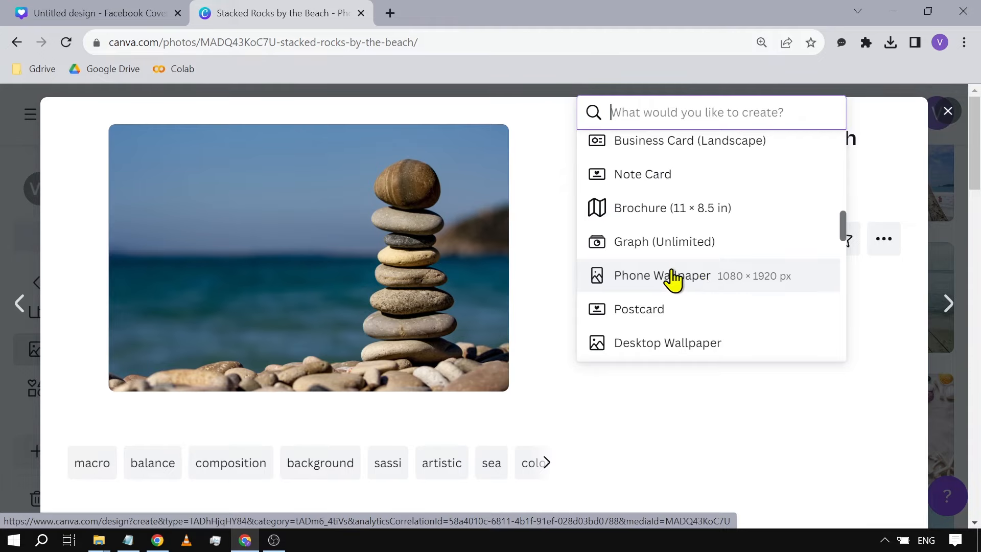
{"action": "mouse_move", "coordinate": [656, 349]}
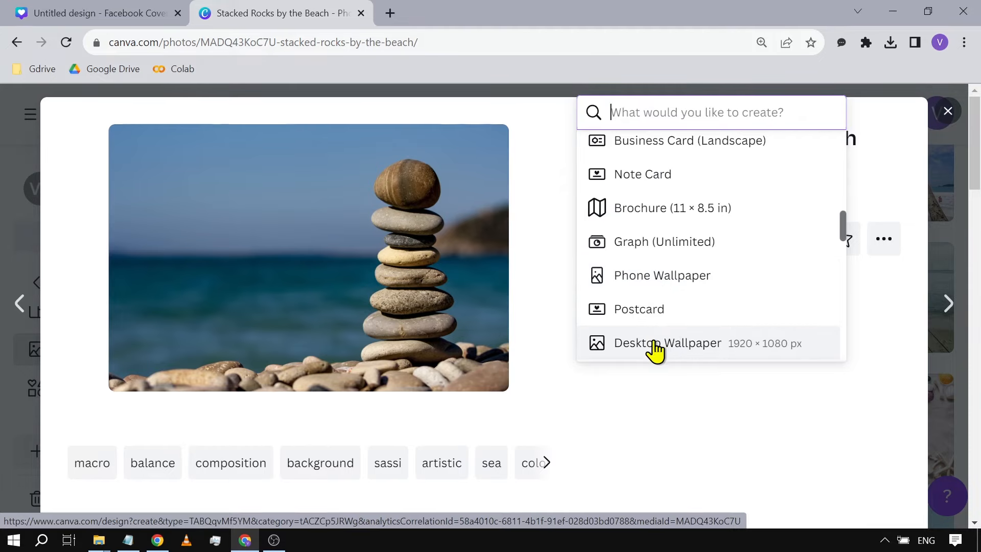
{"action": "left_click", "coordinate": [667, 343]}
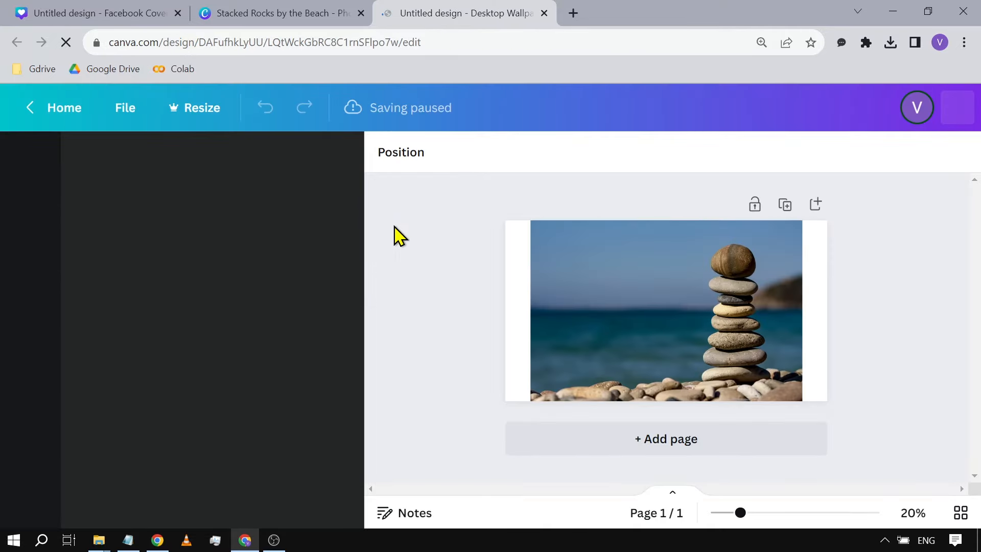
- Select the stacked rocks photo on the page, then deselect it on the empty canvas
{"action": "left_click", "coordinate": [485, 315]}
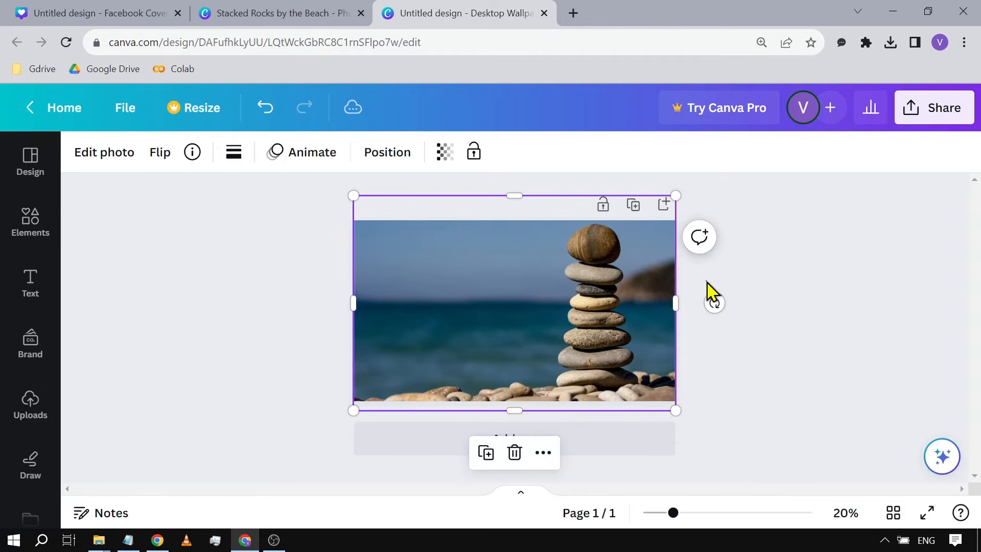
{"action": "left_click", "coordinate": [387, 151]}
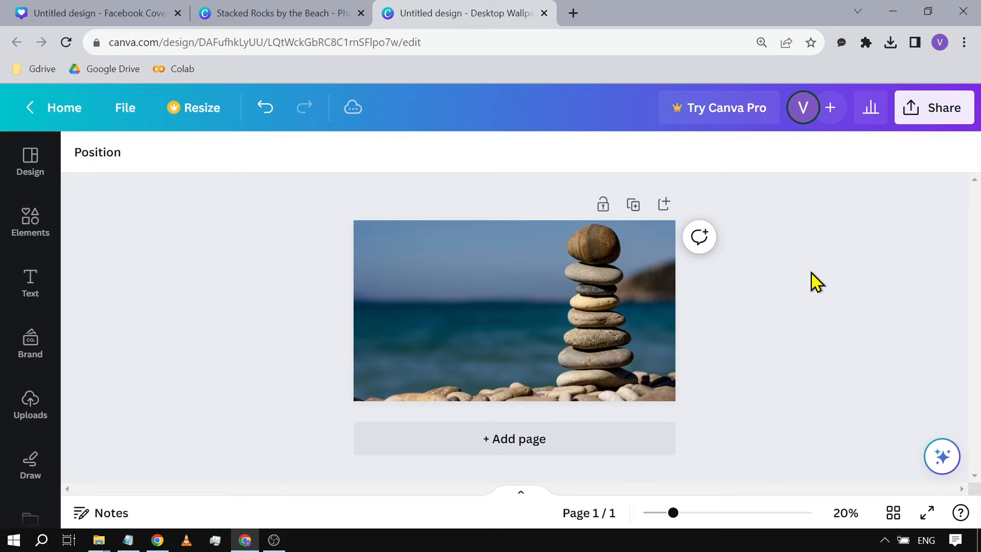
{"action": "mouse_move", "coordinate": [30, 285]}
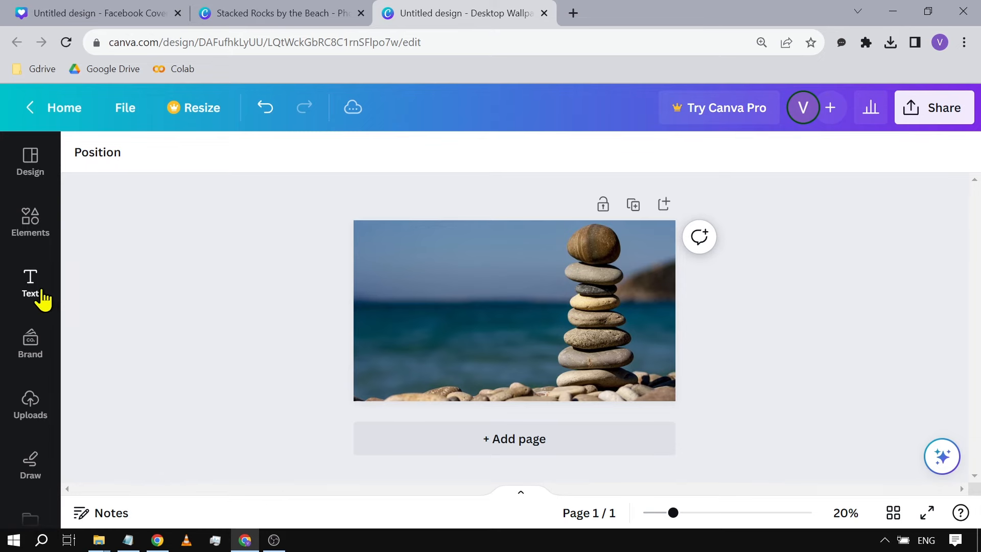
- Add a paragraph text box reading 'Every action has its own consequence.' in white bold
{"action": "left_click", "coordinate": [30, 284]}
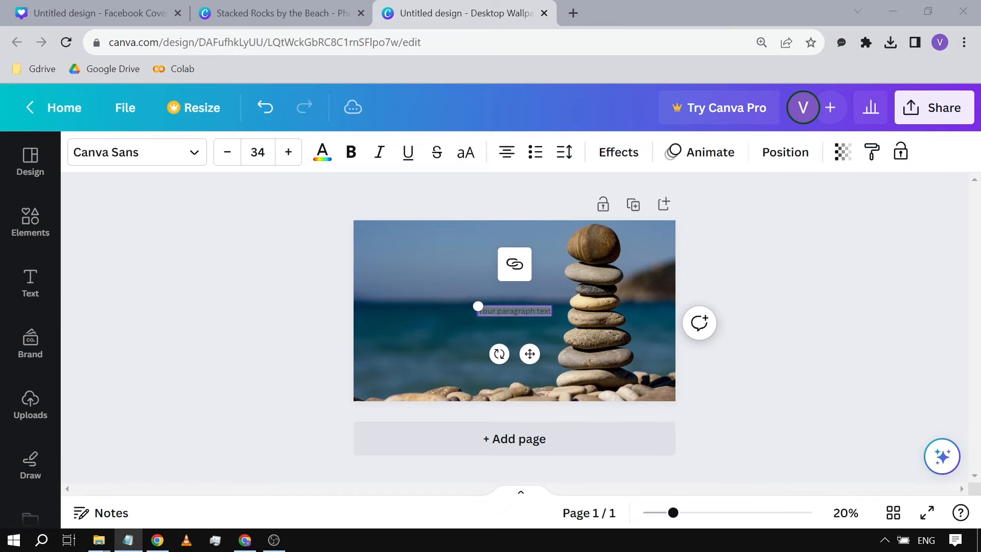
{"action": "left_click", "coordinate": [512, 311]}
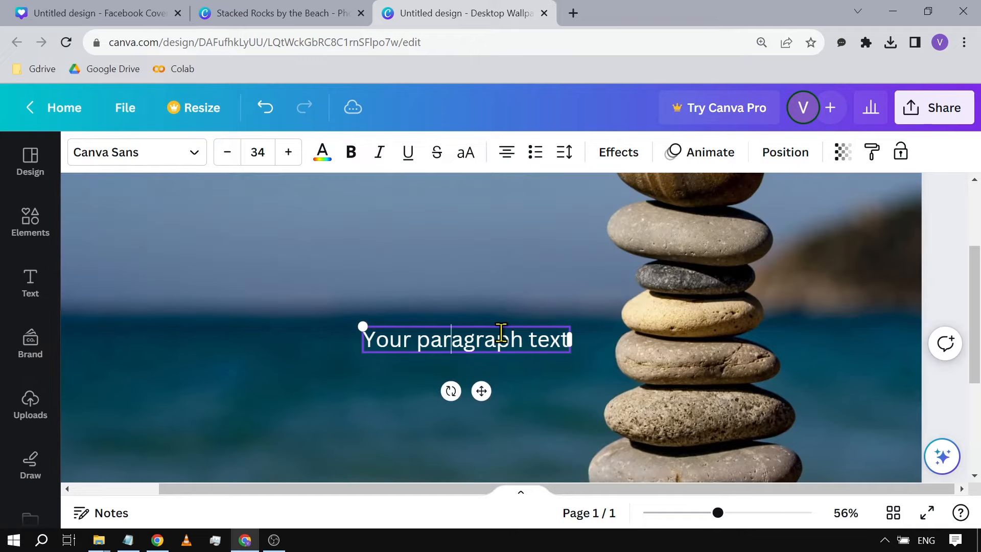
{"action": "type", "text": "Every action has its own"}
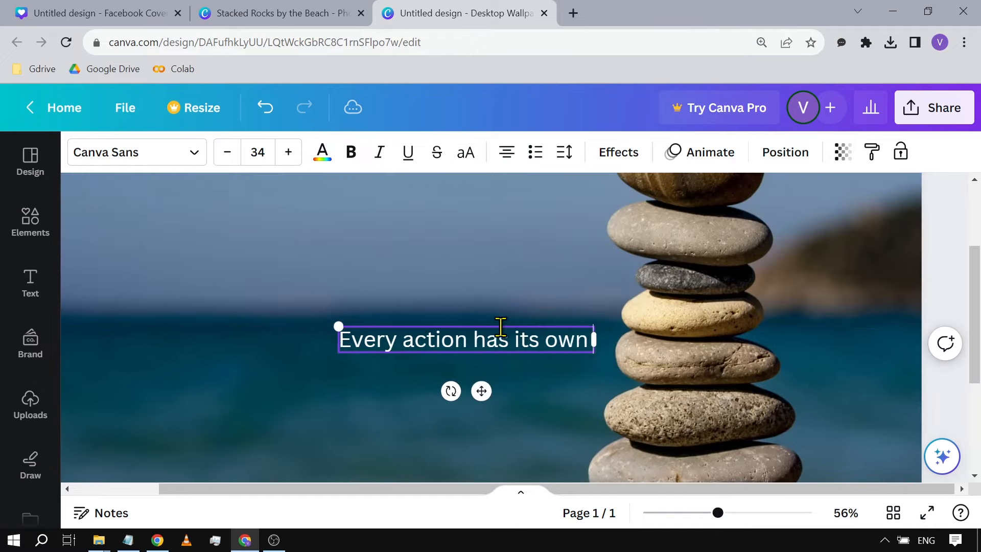
{"action": "left_click", "coordinate": [125, 152]}
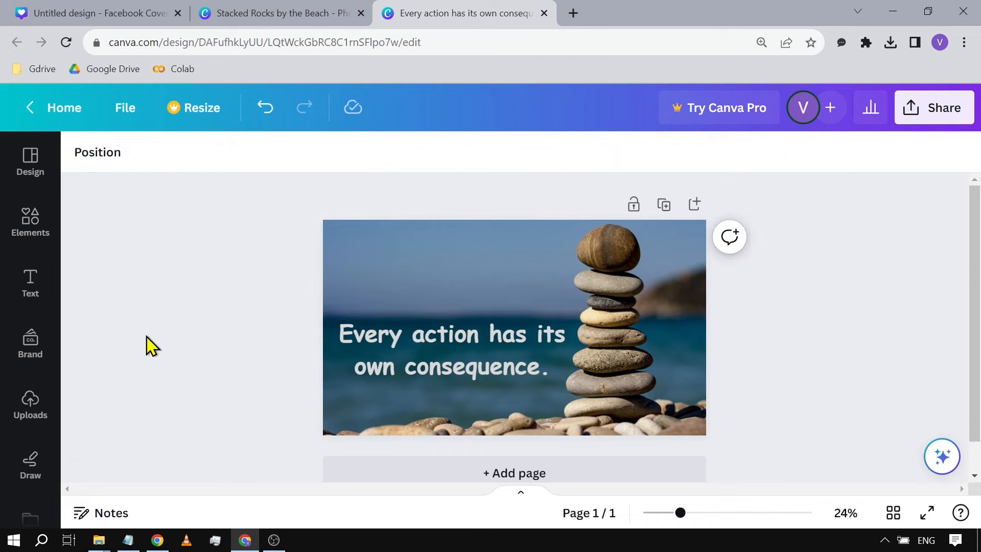
{"action": "mouse_move", "coordinate": [263, 472]}
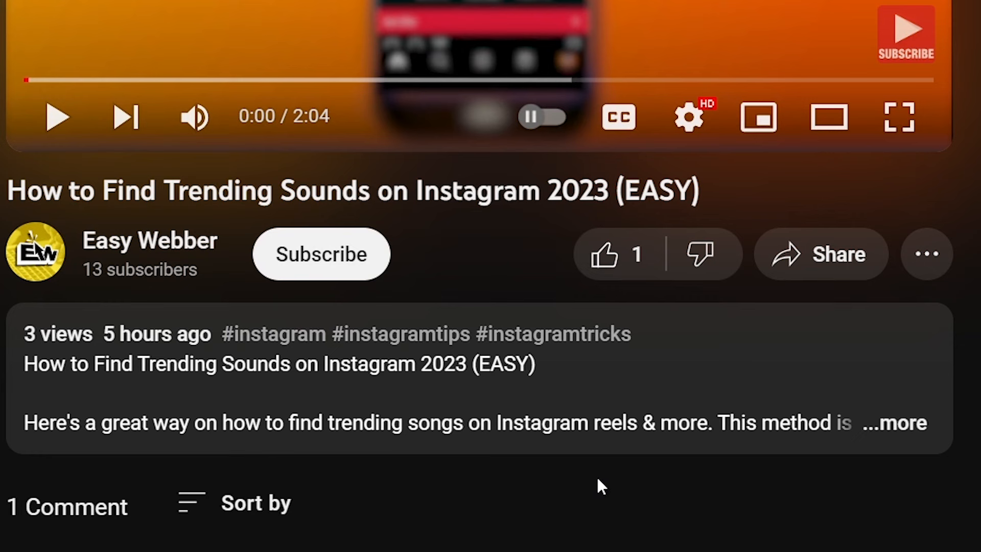
- Subscribe to the Easy Webber channel with notifications set to All
{"action": "left_click", "coordinate": [320, 253]}
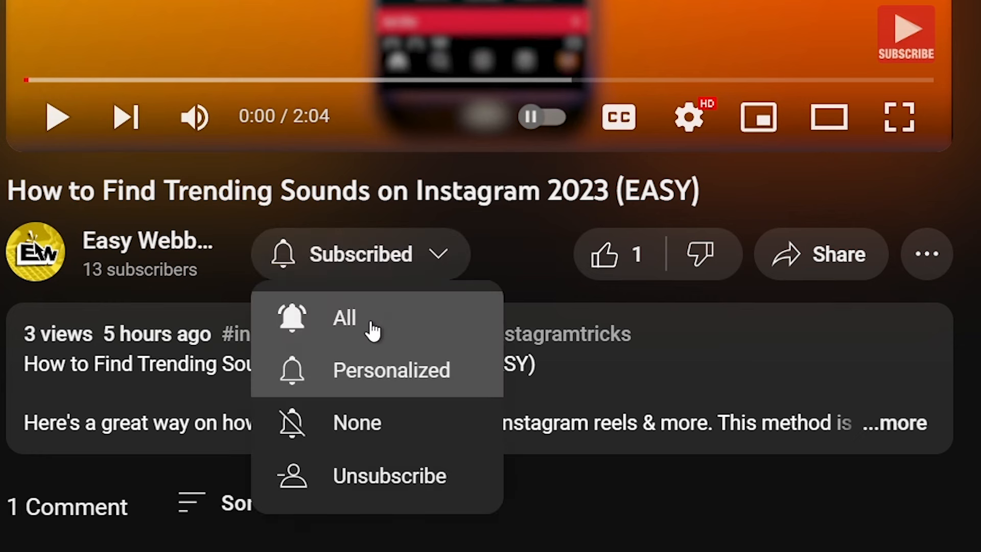
{"action": "left_click", "coordinate": [604, 254]}
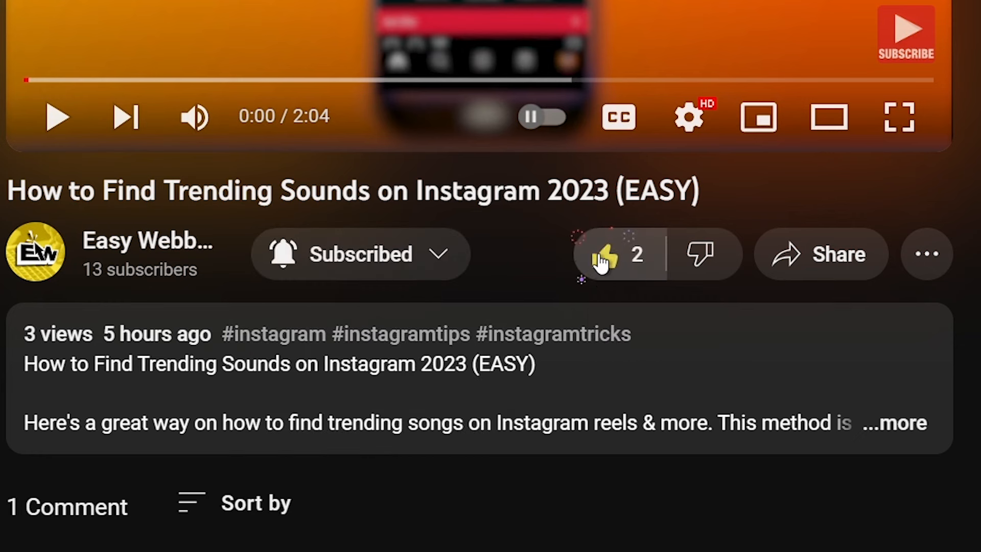